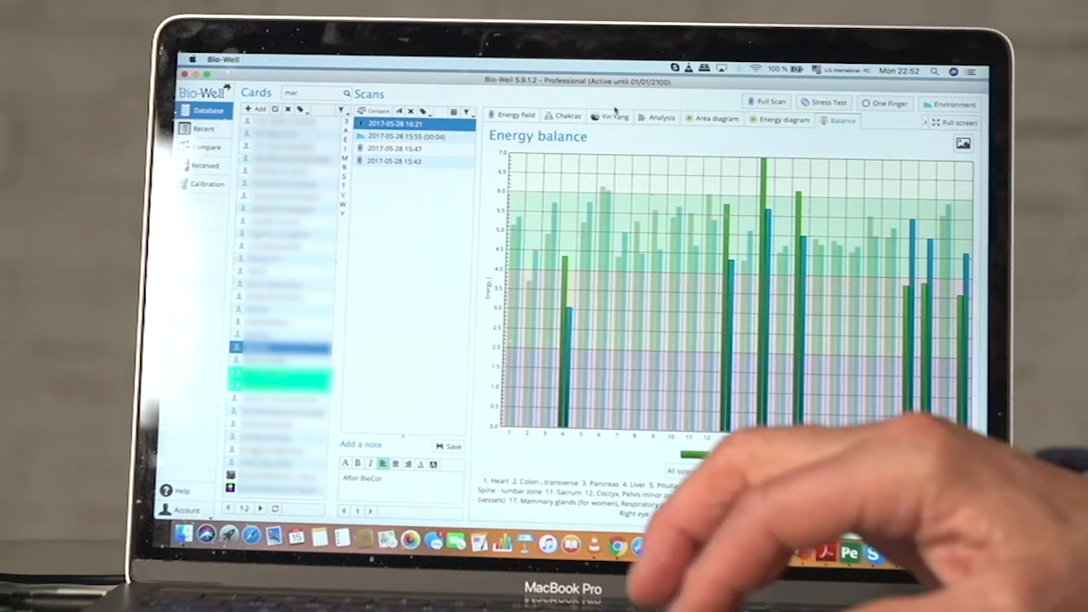
Review the scan's Chakras, Balance and Analysis views, ending on chakra alignment showing 82% and 5.1 J
{"action": "left_click", "coordinate": [660, 117]}
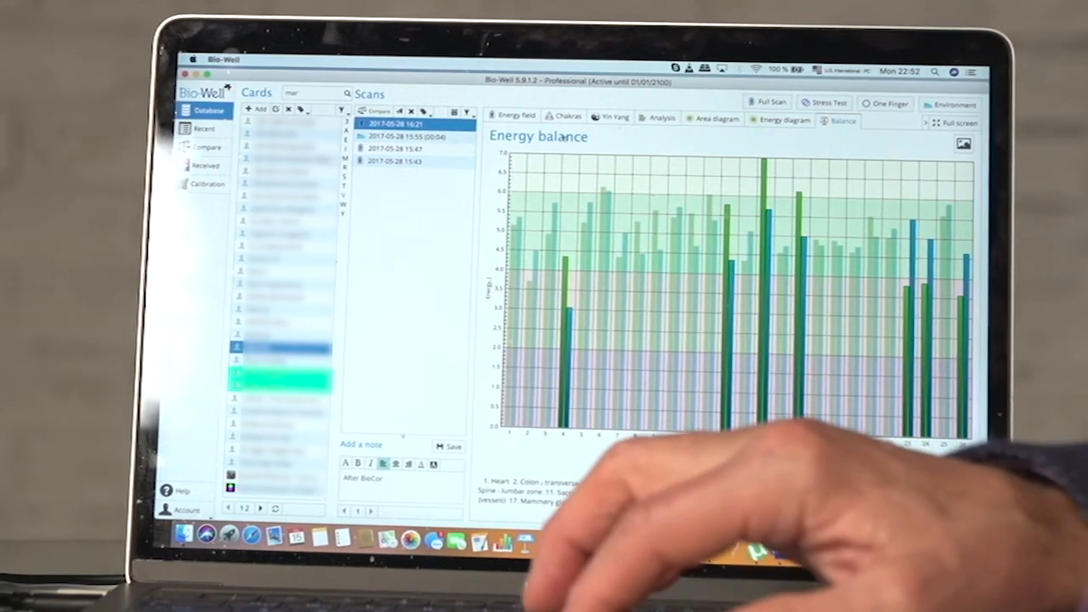
{"action": "left_click", "coordinate": [564, 115]}
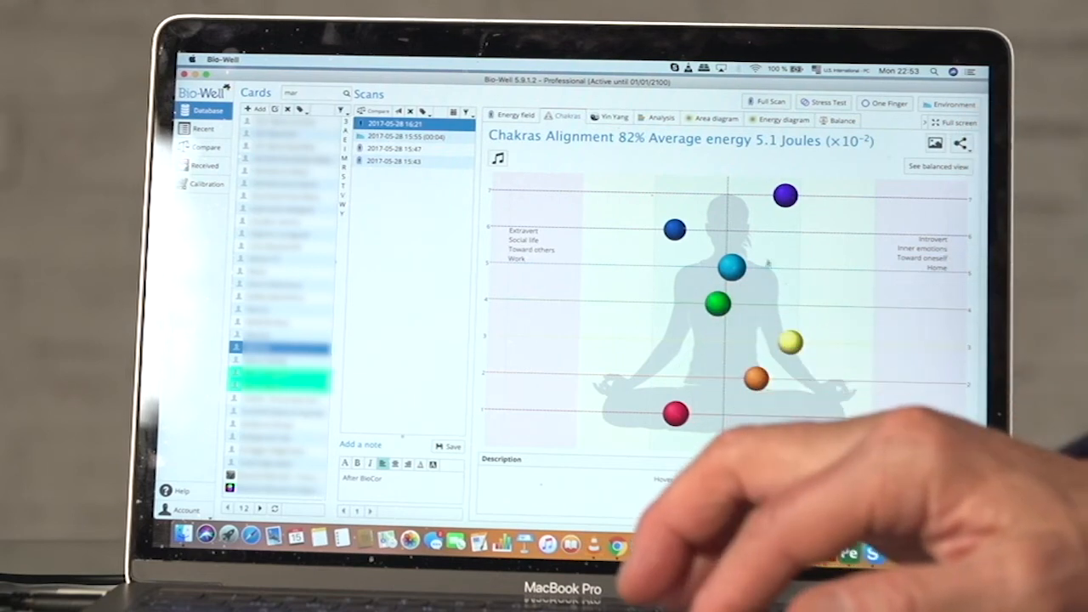
{"action": "left_click", "coordinate": [840, 119]}
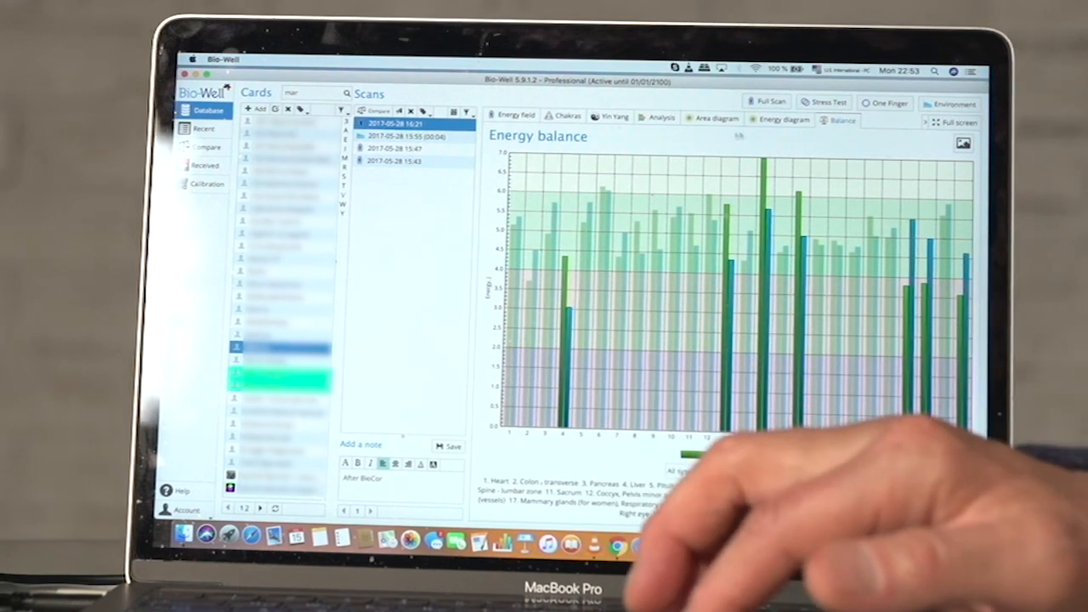
{"action": "left_click", "coordinate": [661, 119]}
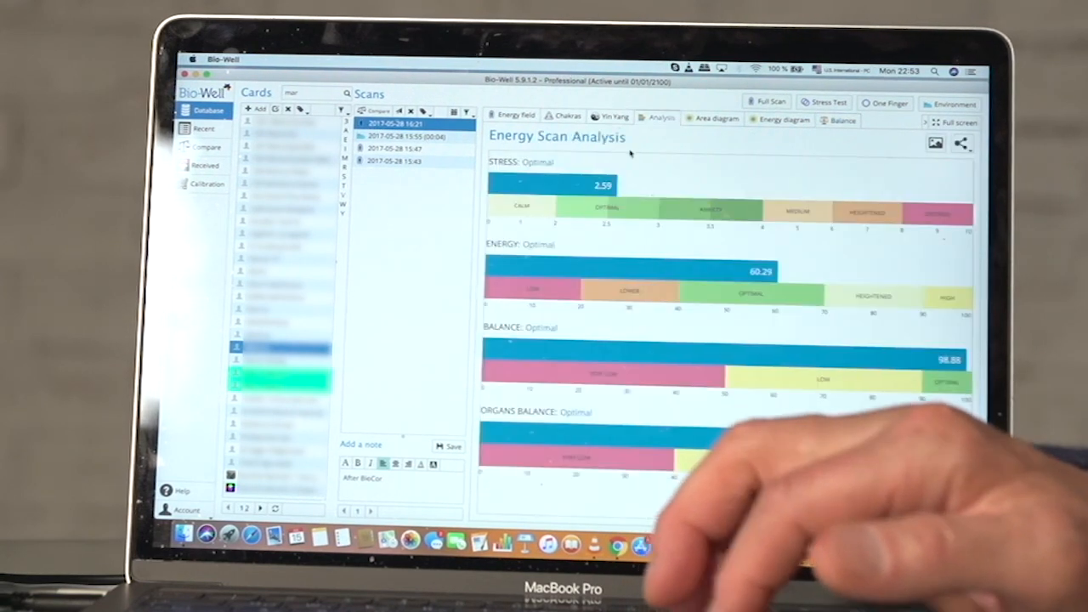
{"action": "left_click", "coordinate": [568, 115]}
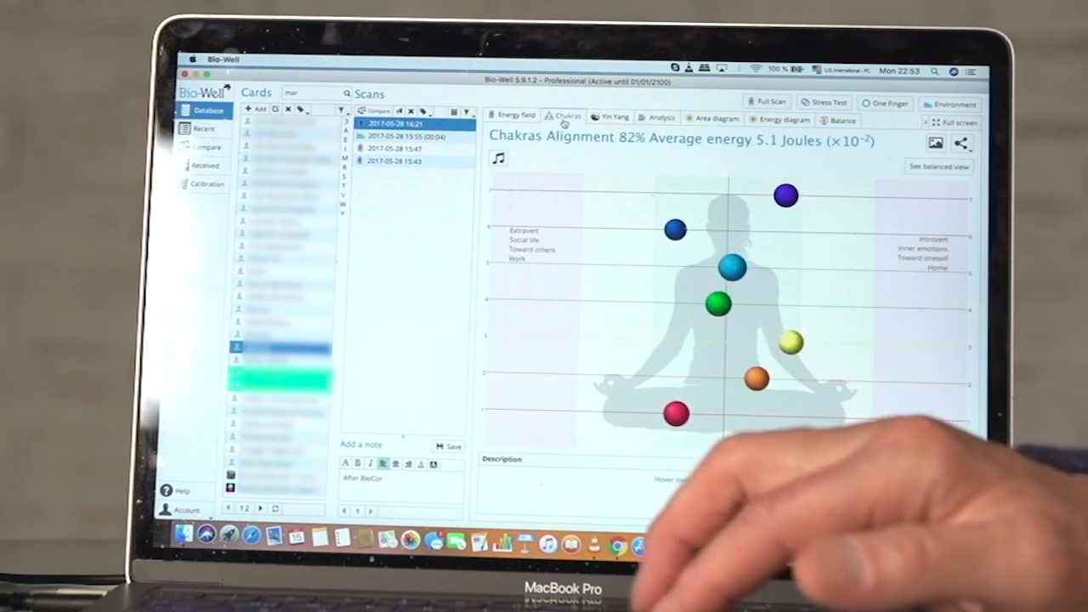